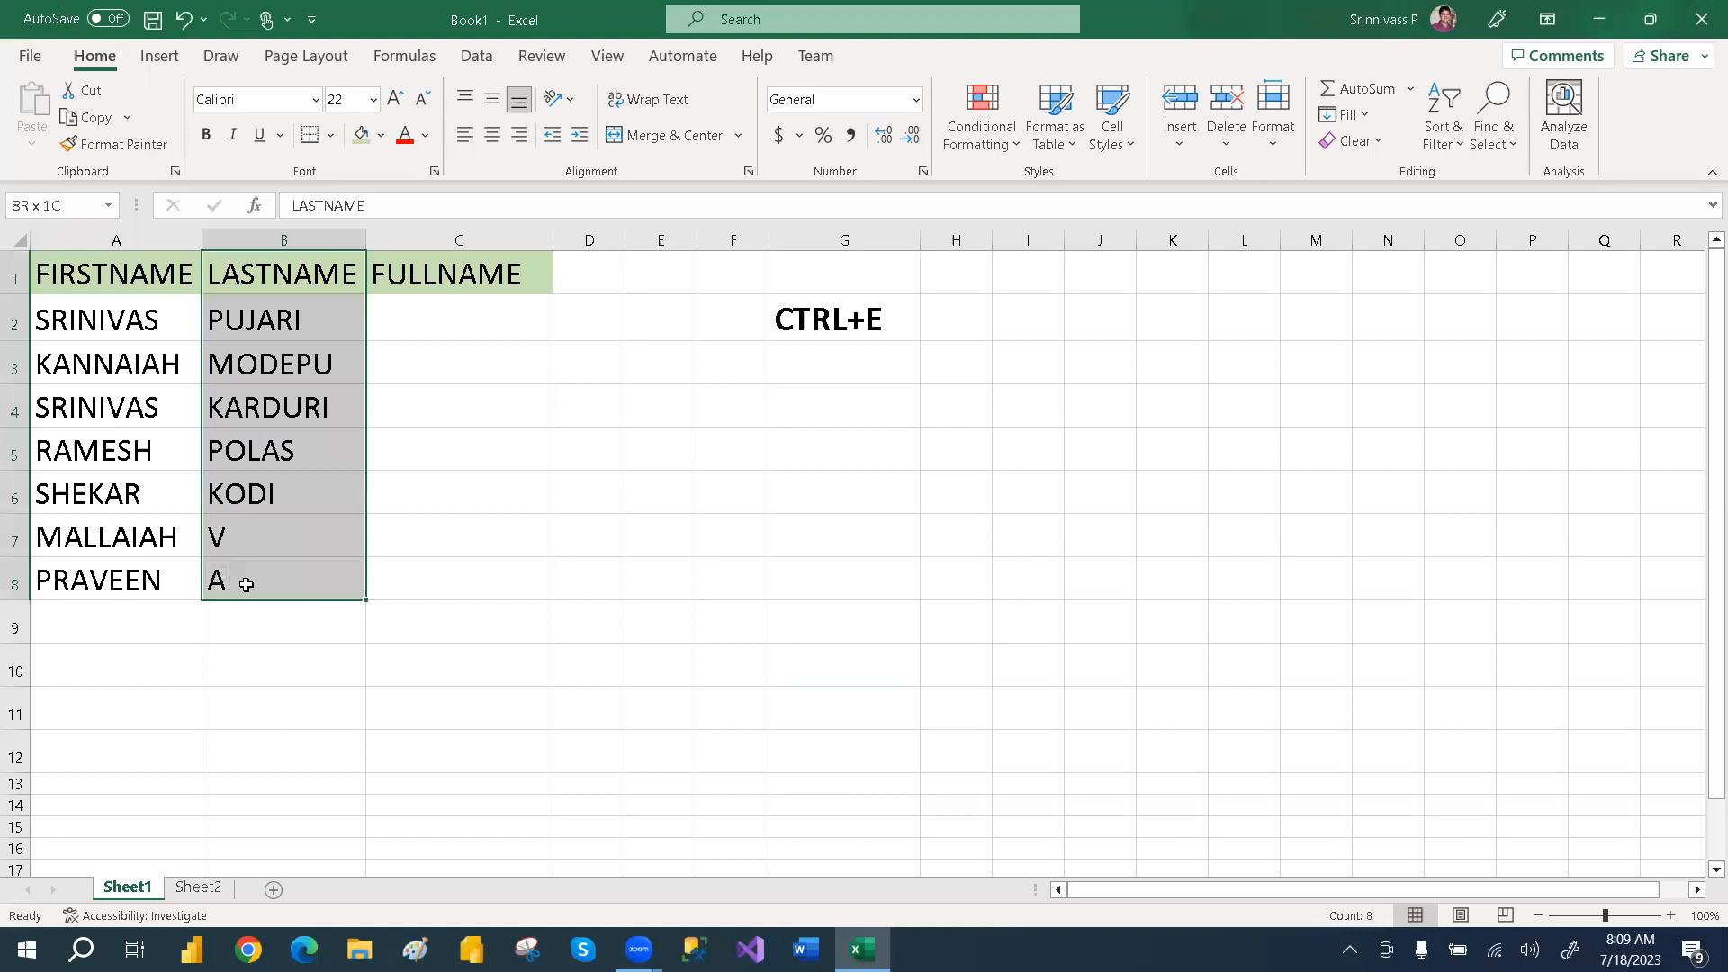
pyautogui.click(459, 319)
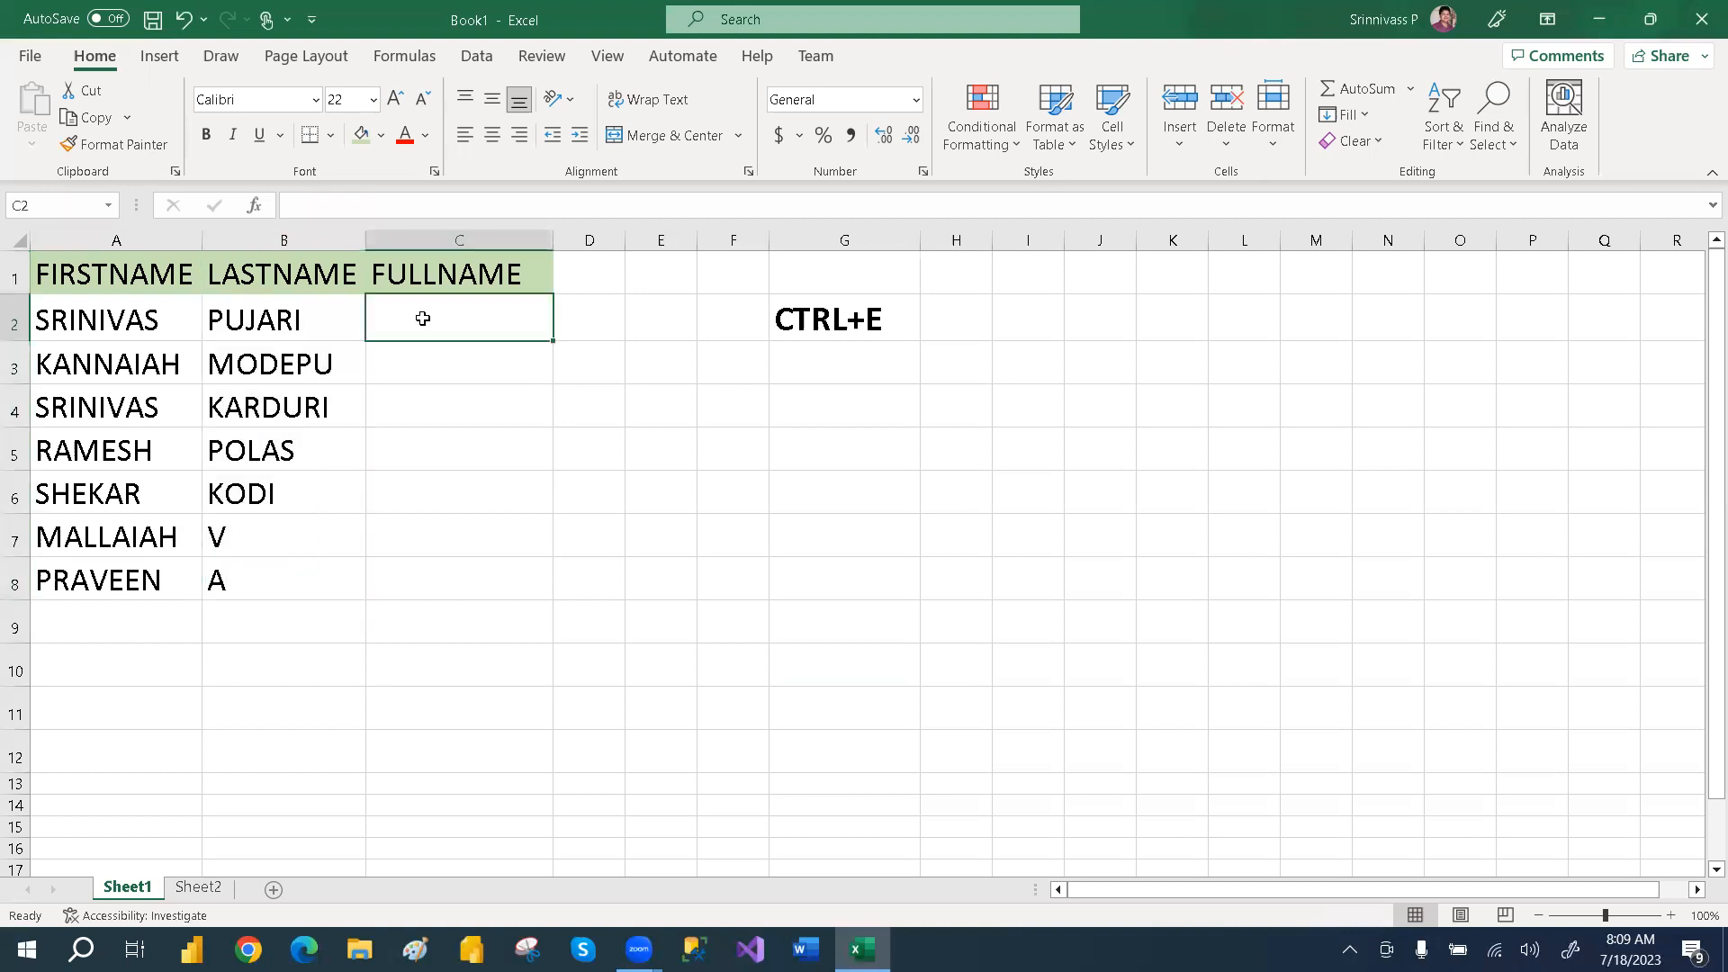
pyautogui.write('SRINIVAS PUJA')
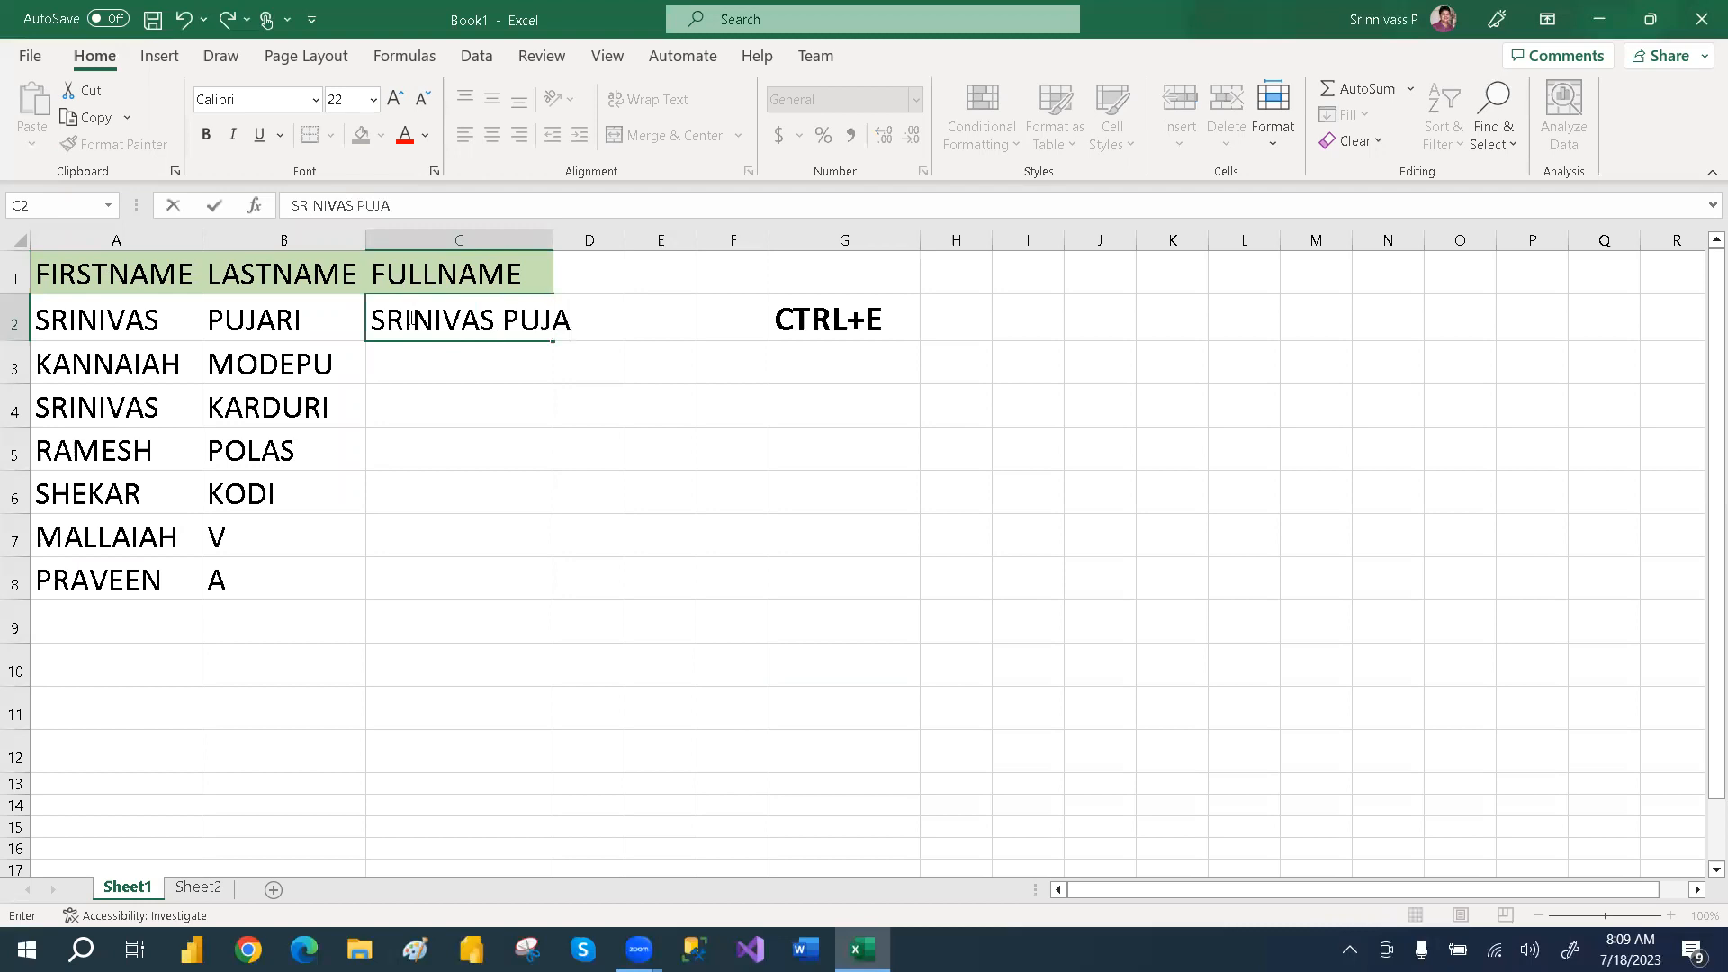
pyautogui.click(844, 321)
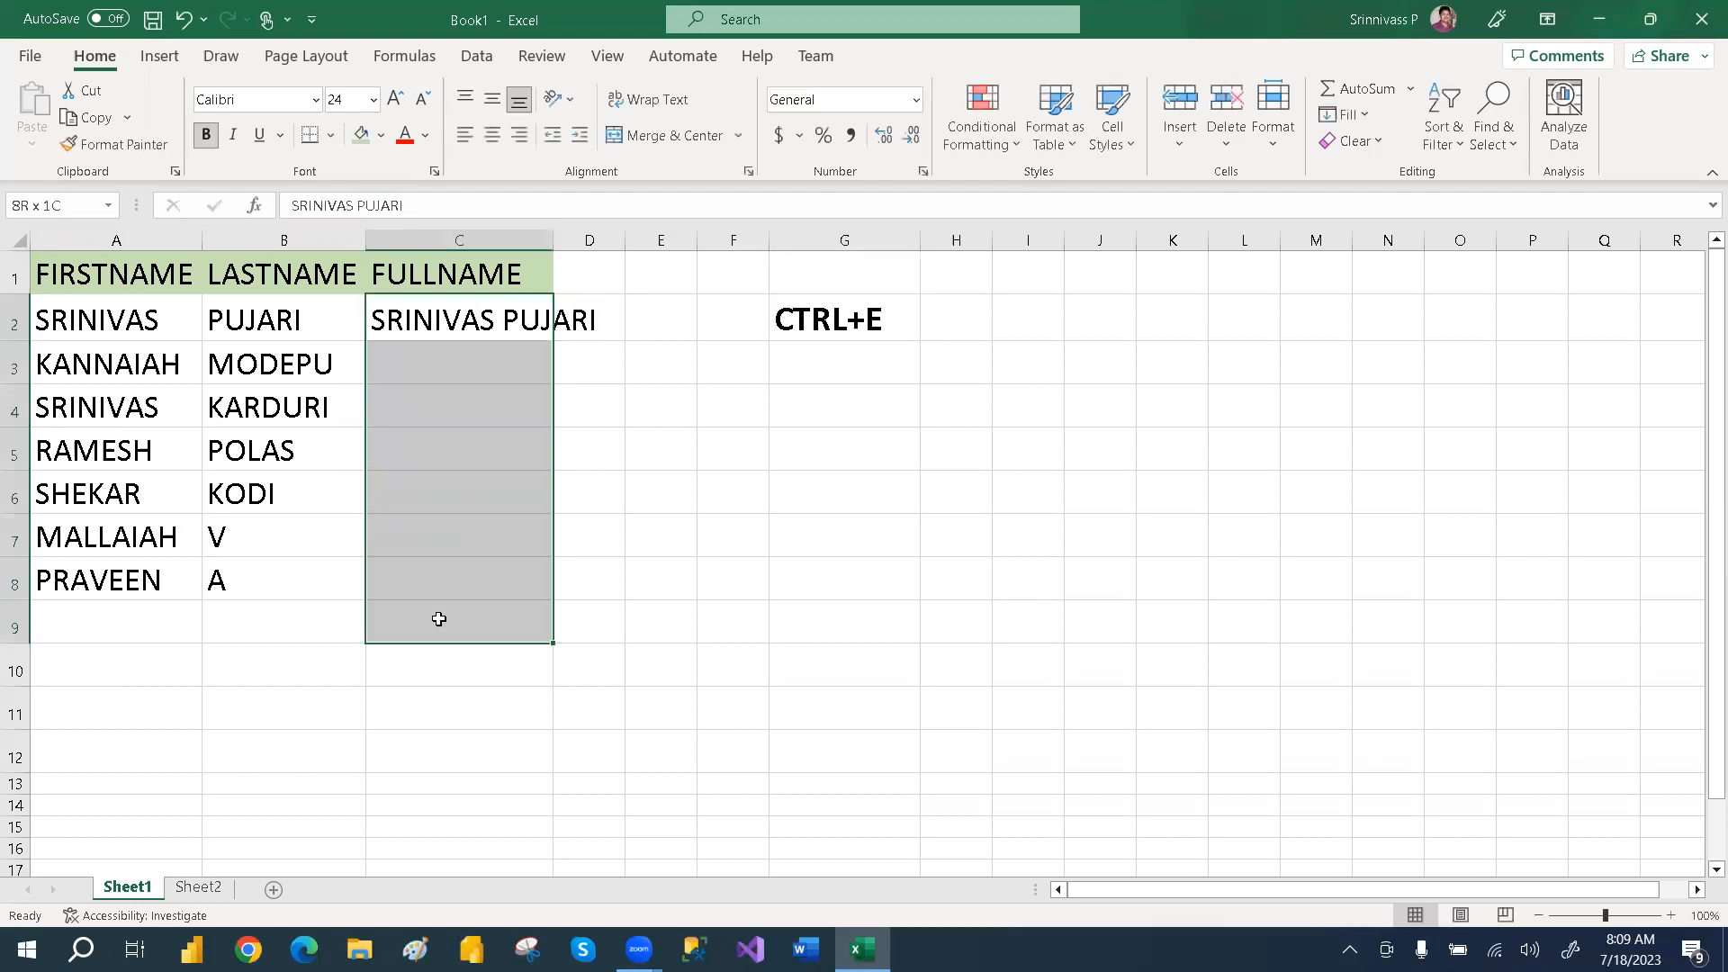
pyautogui.press('ctrl+e')
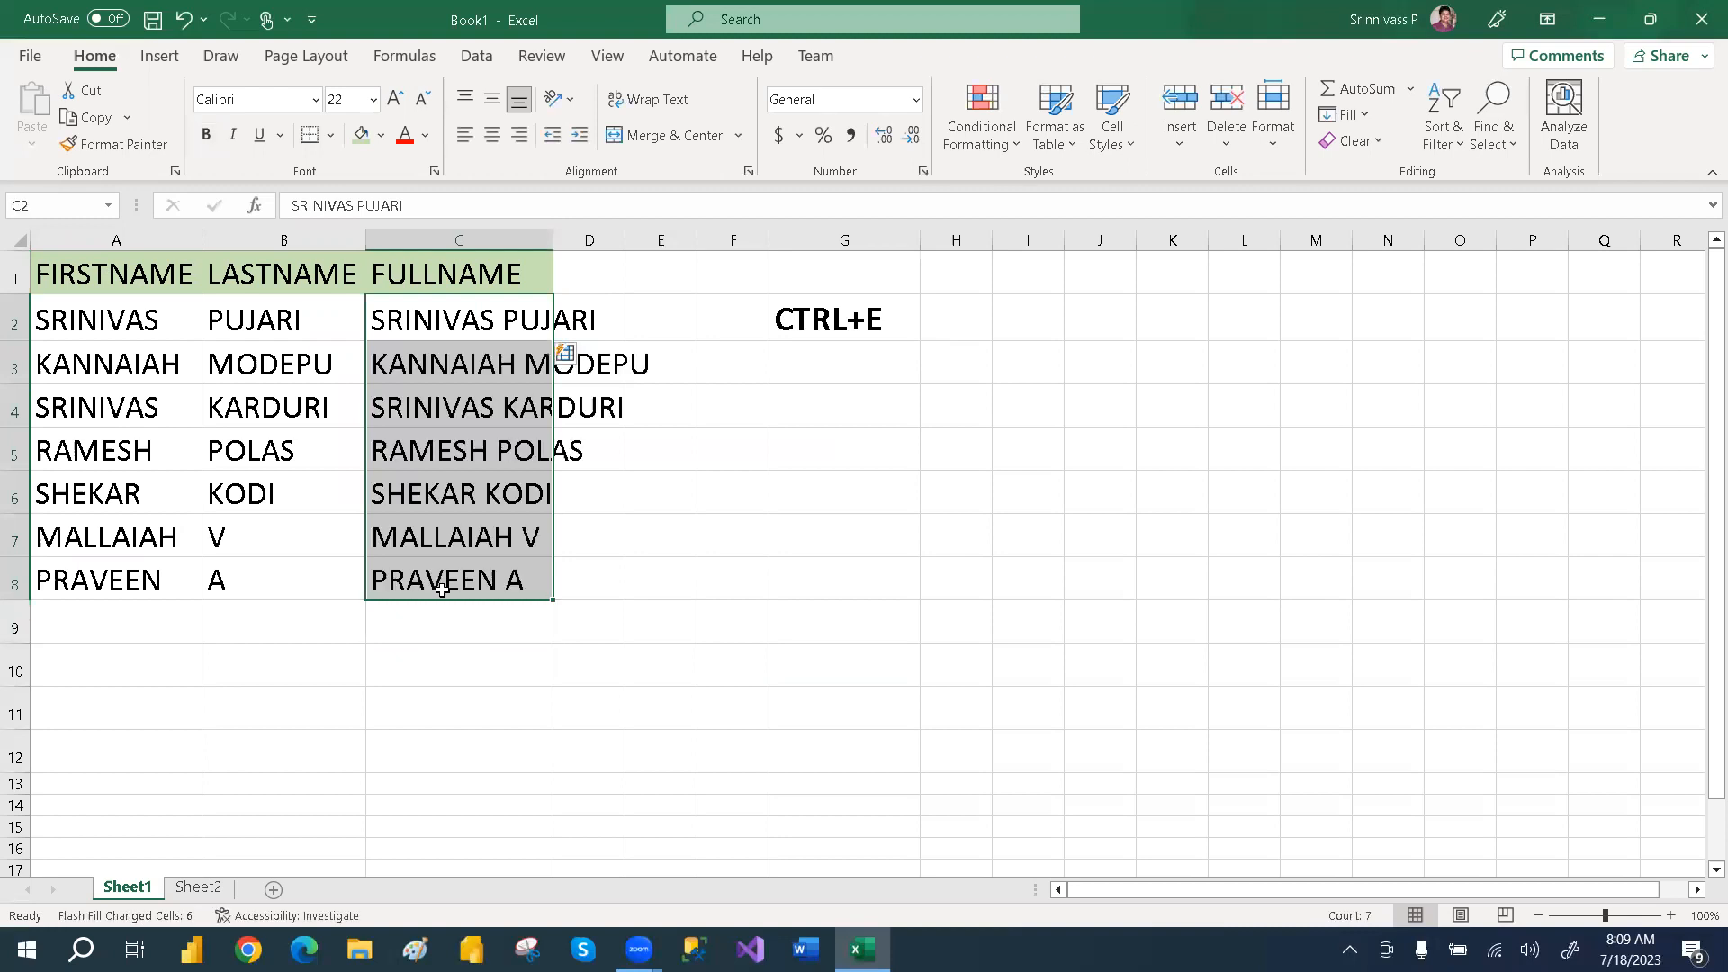
pyautogui.click(589, 666)
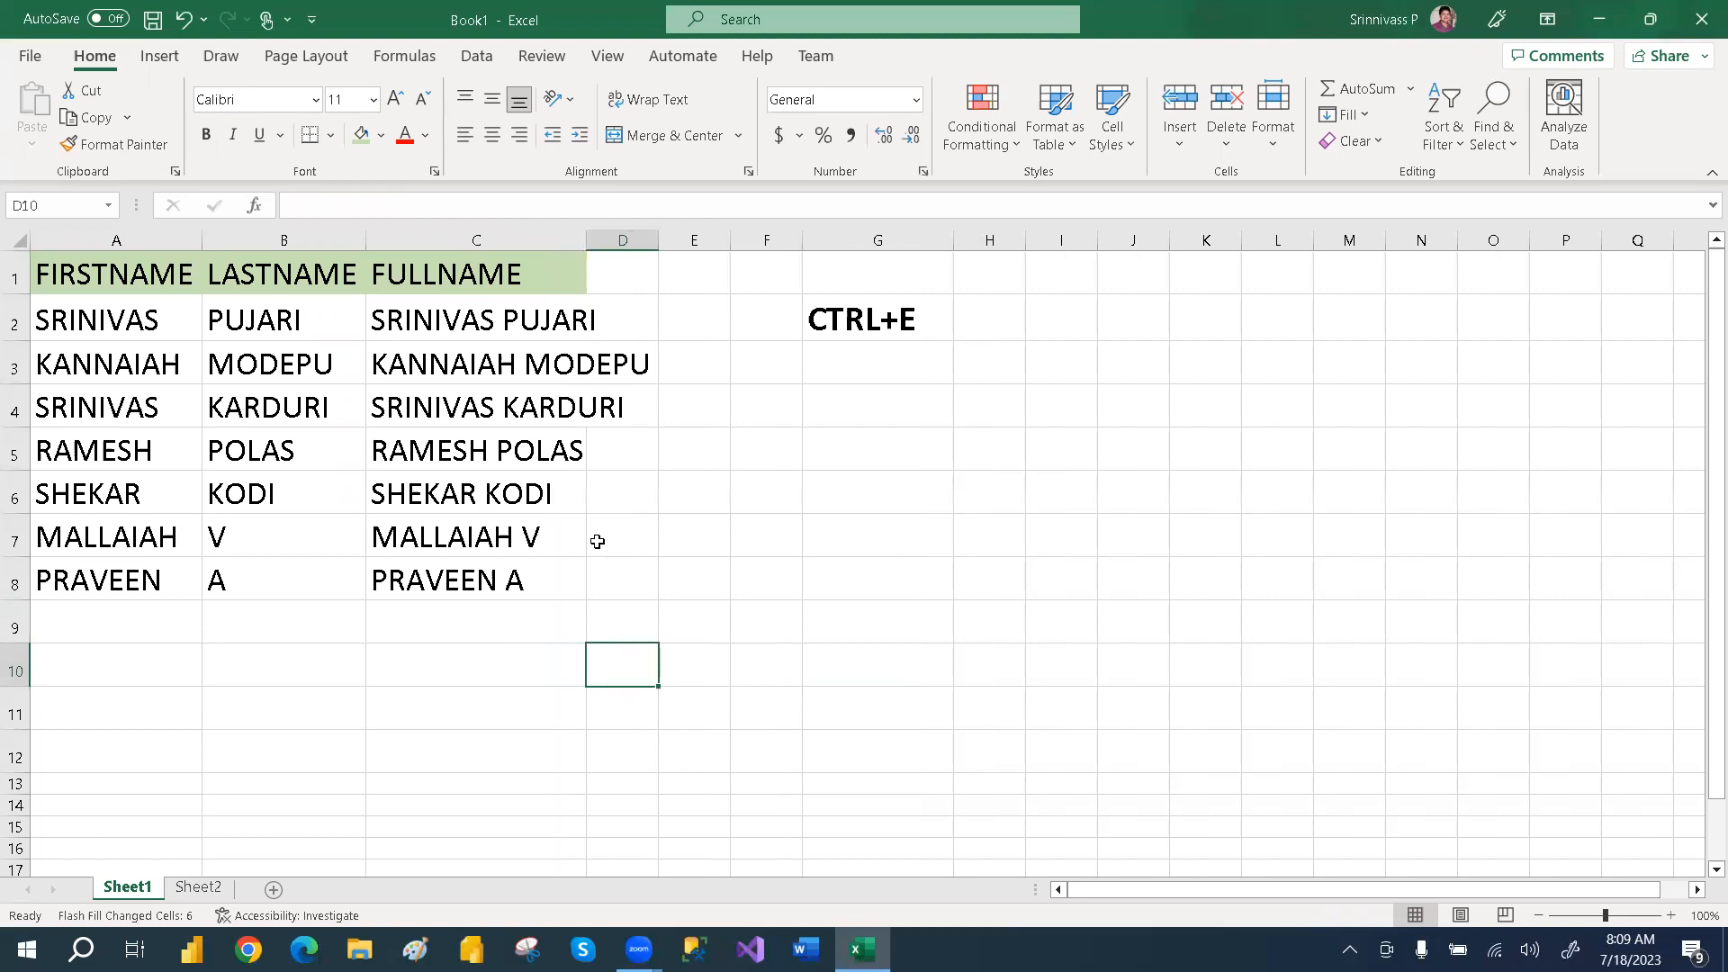
# Step: On Sheet2, enter SRINIVAS in B2 and Flash Fill the FIRSTNAME column through PRAVEEN
pyautogui.click(198, 888)
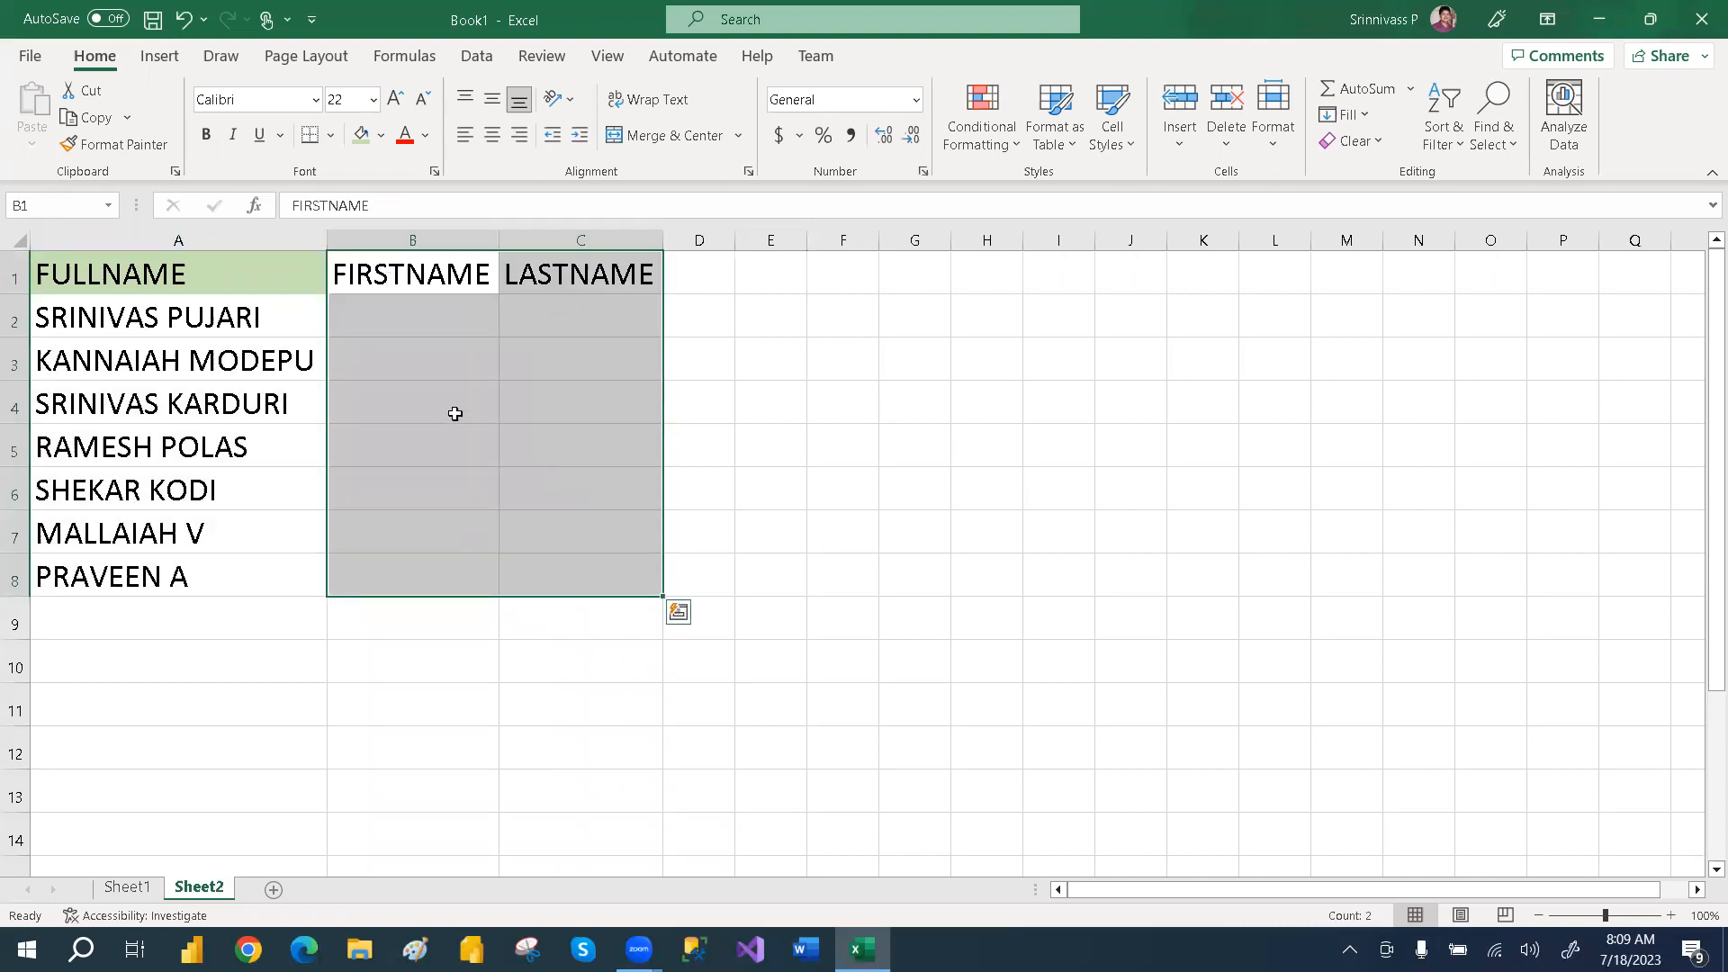
pyautogui.write('SR')
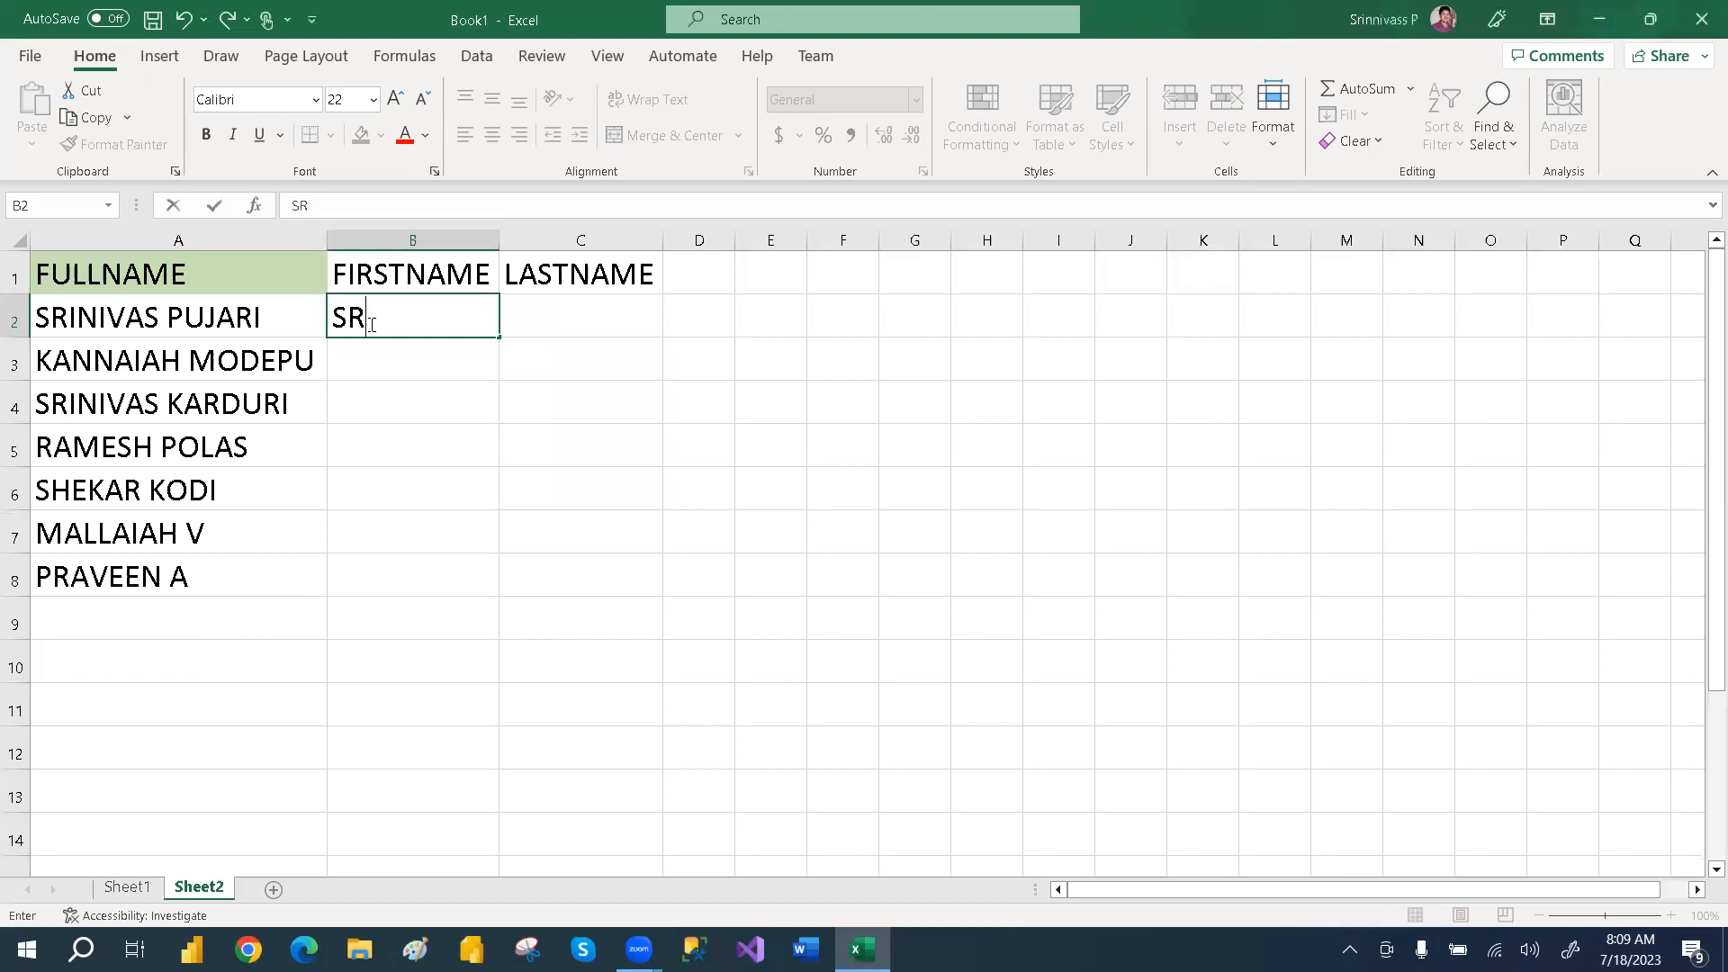
pyautogui.write('INIVAS')
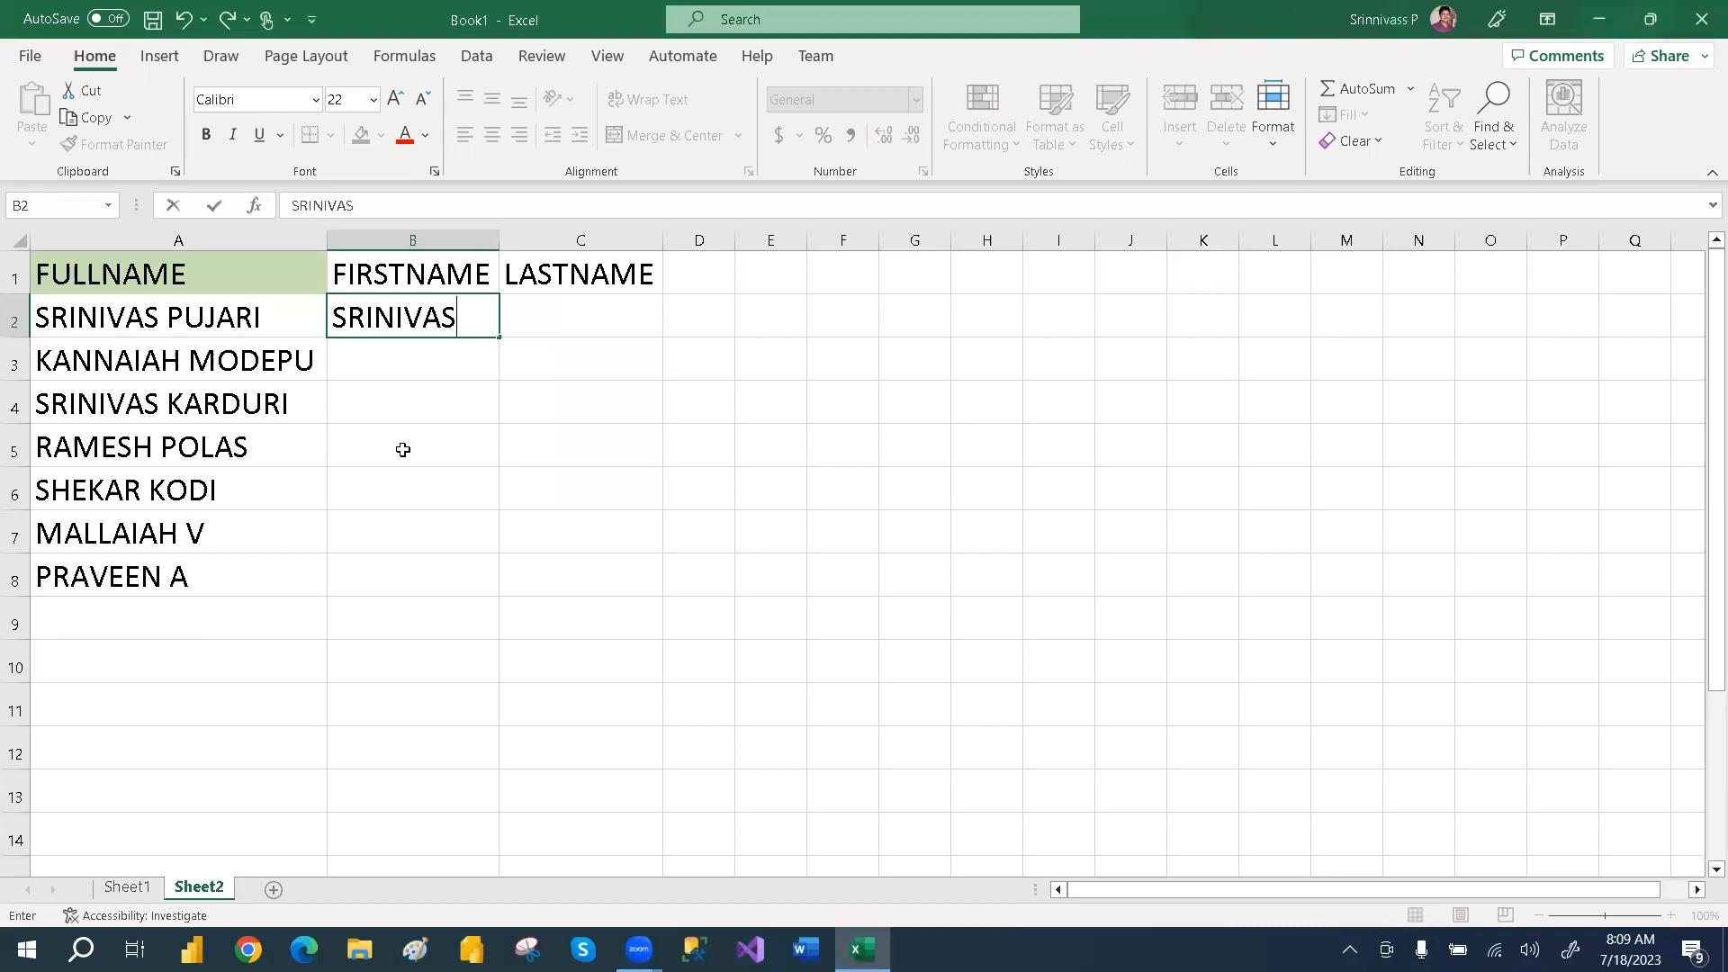
pyautogui.moveTo(412, 317); pyautogui.dragTo(412, 532)
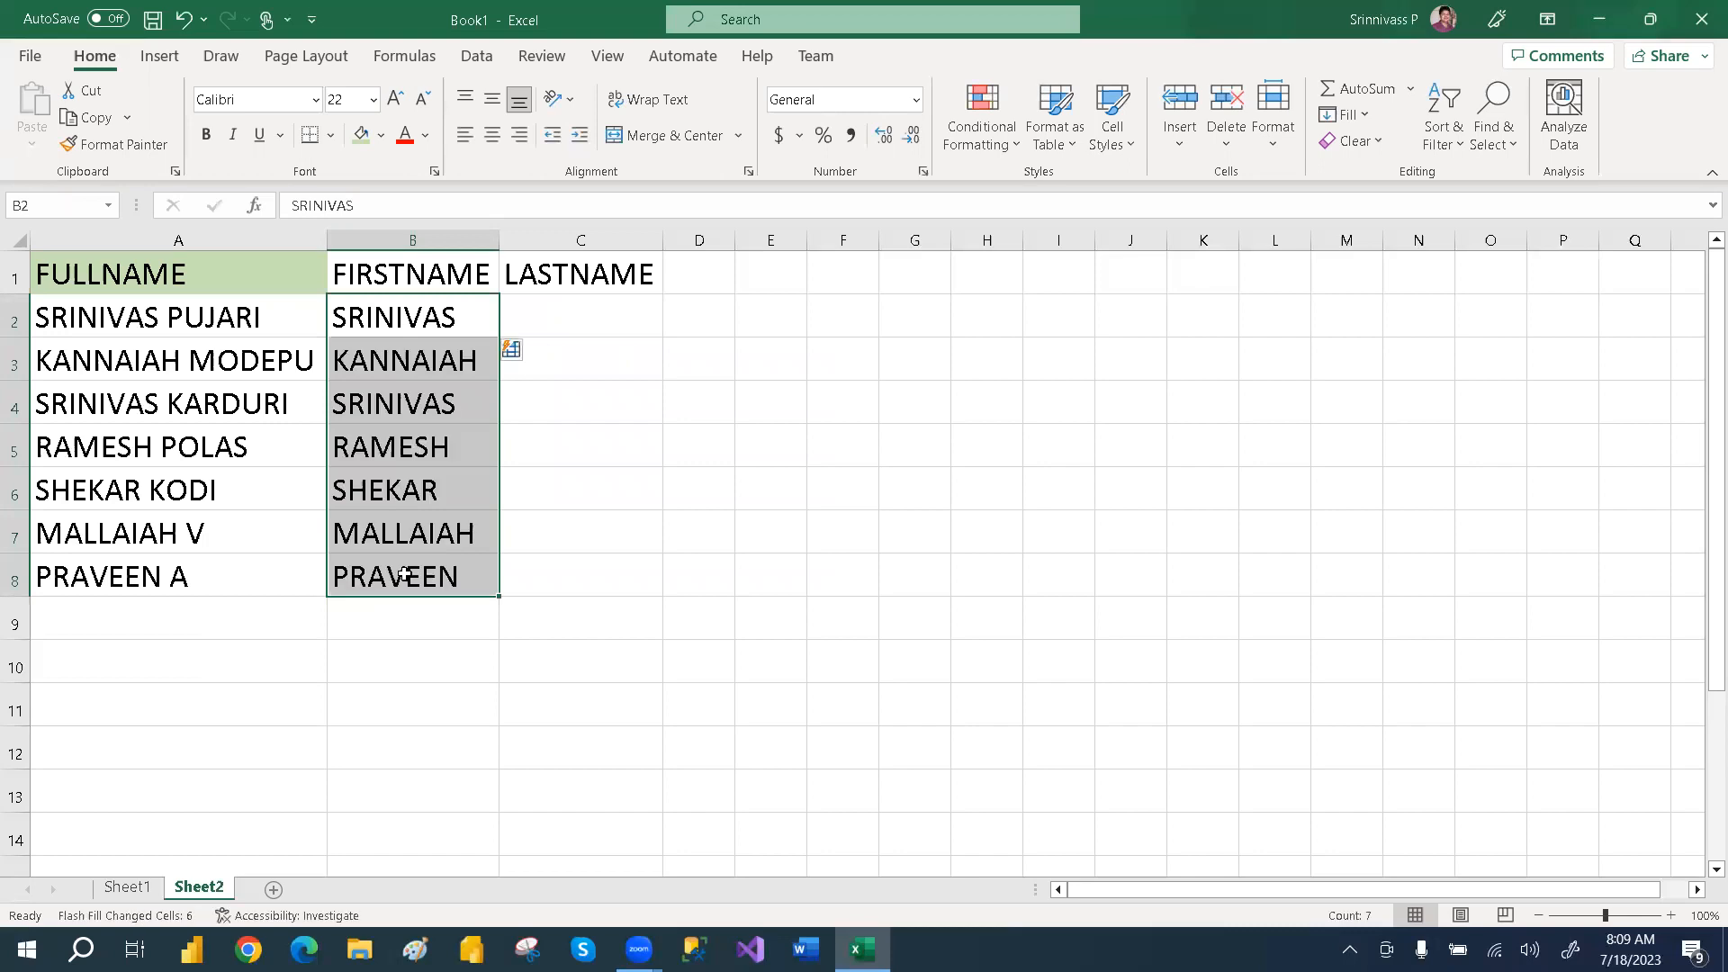
pyautogui.click(578, 317)
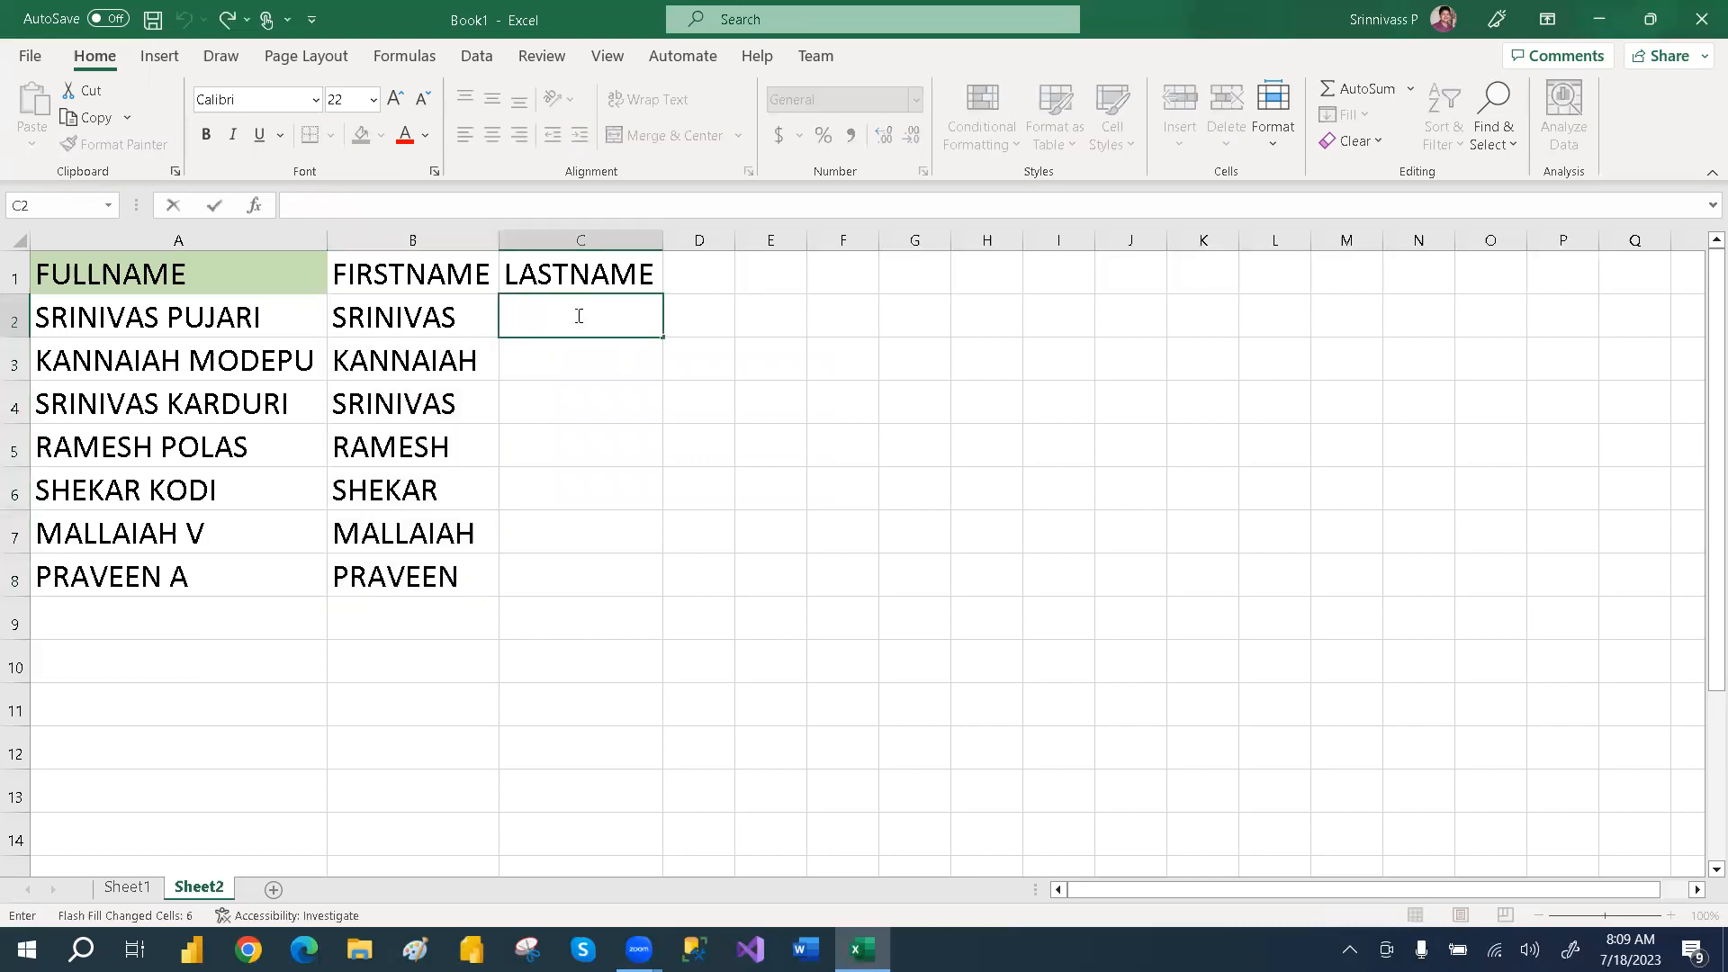
# Step: Enter PUJARI in C2 as the Flash Fill example for the LASTNAME column
pyautogui.write('PUJARI')
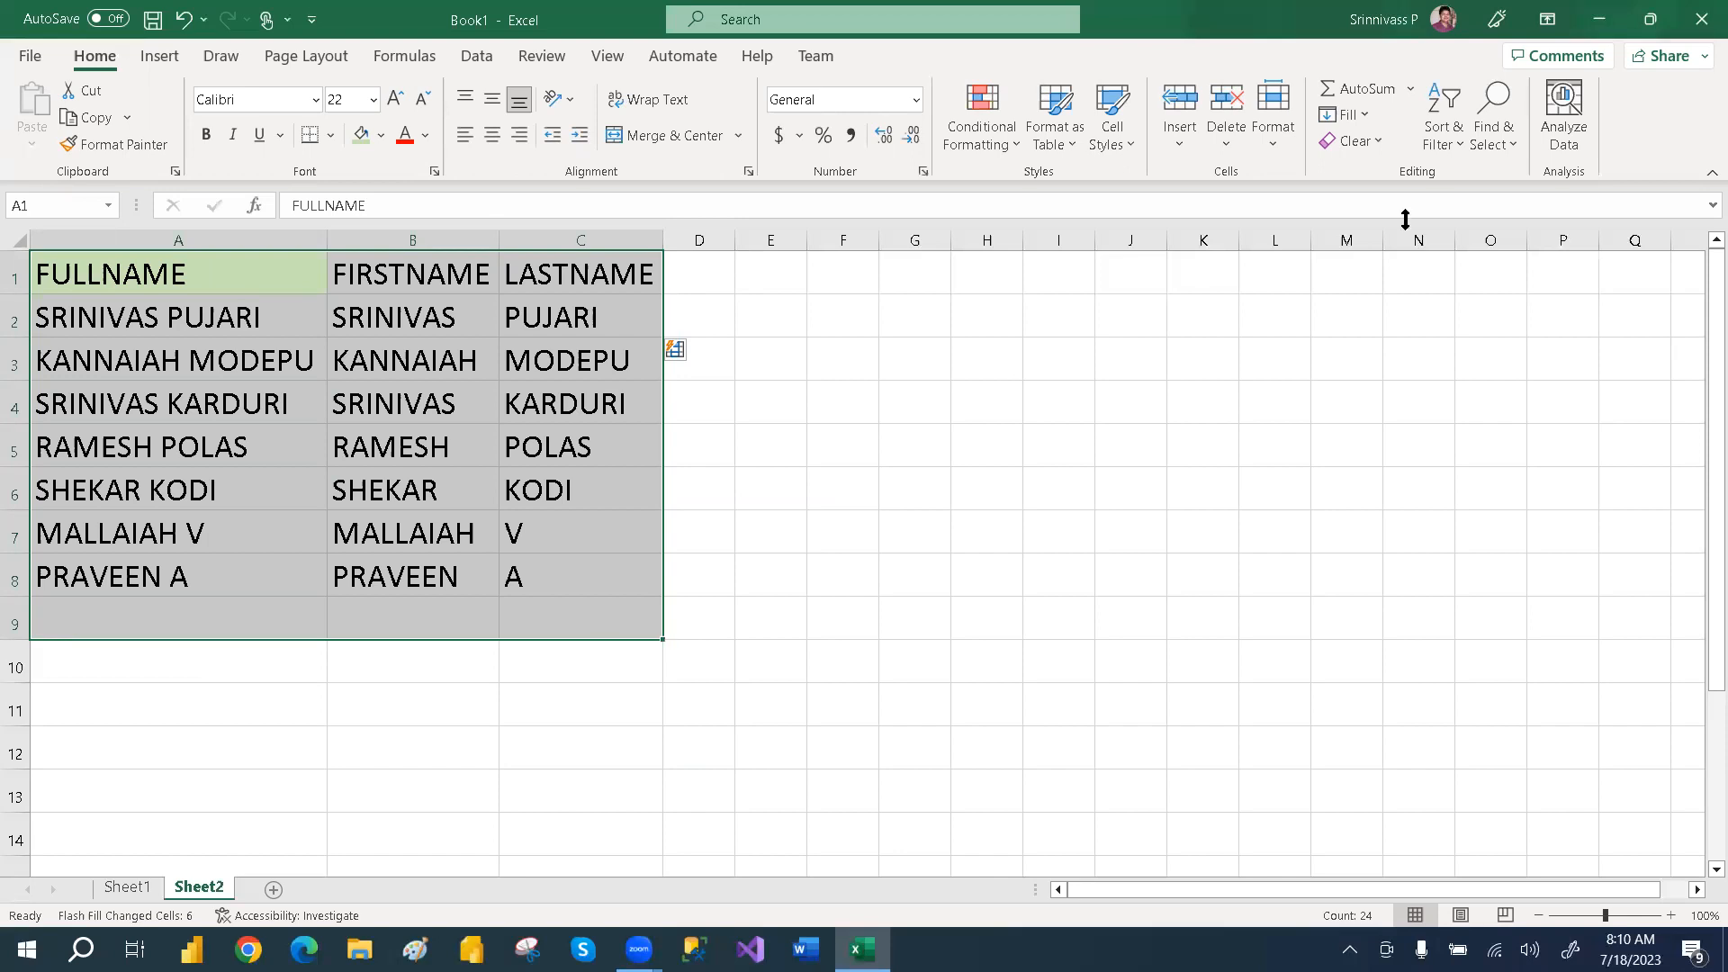
pyautogui.moveTo(1618, 18)
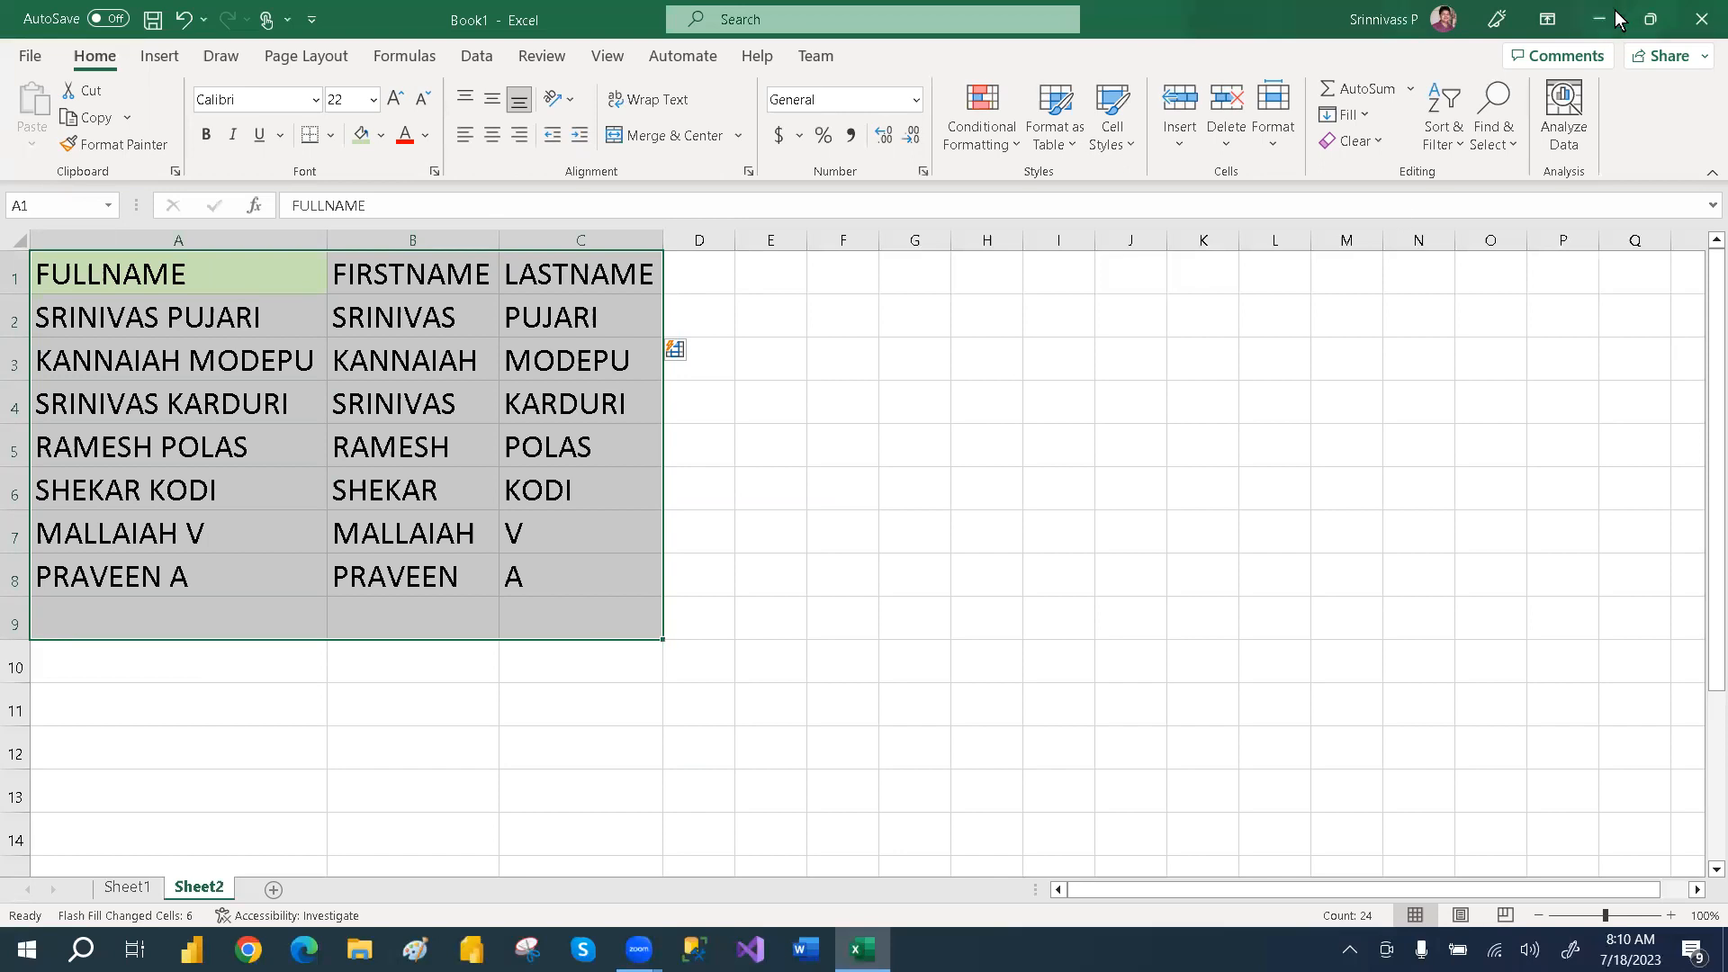